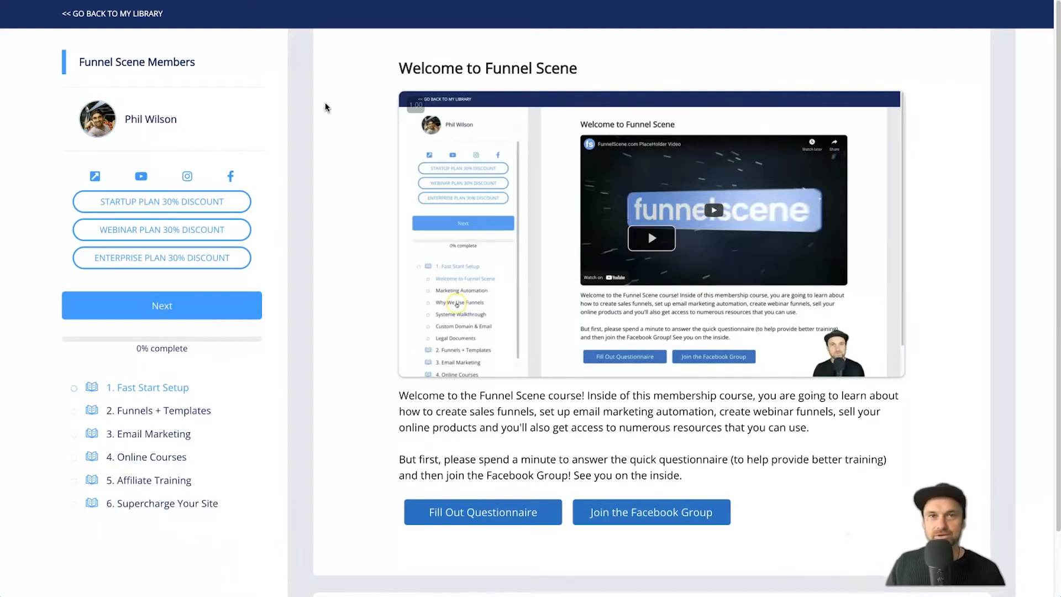
mouse_move(318, 77)
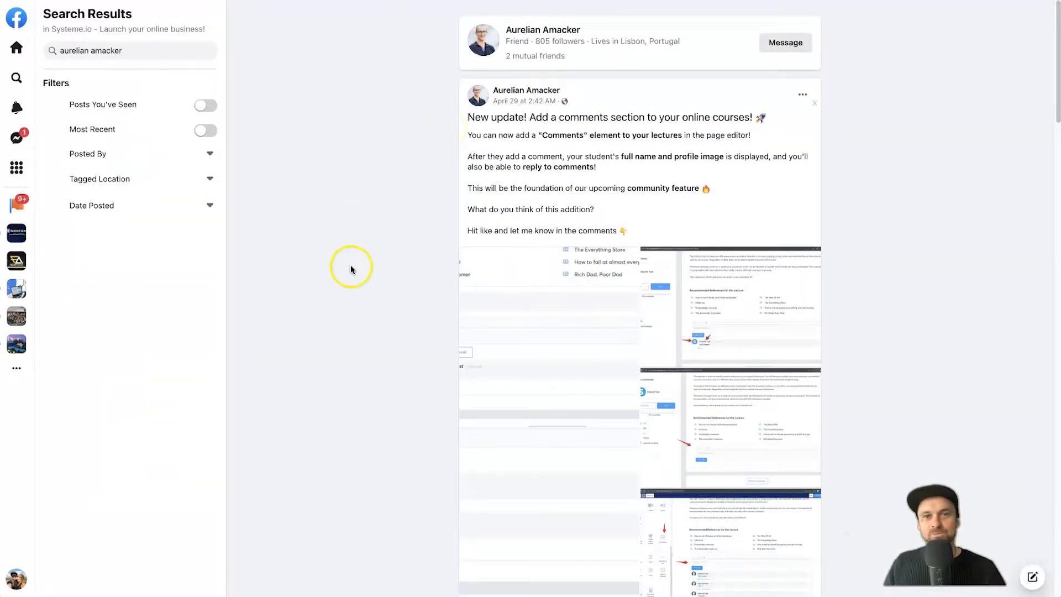
mouse_move(397, 195)
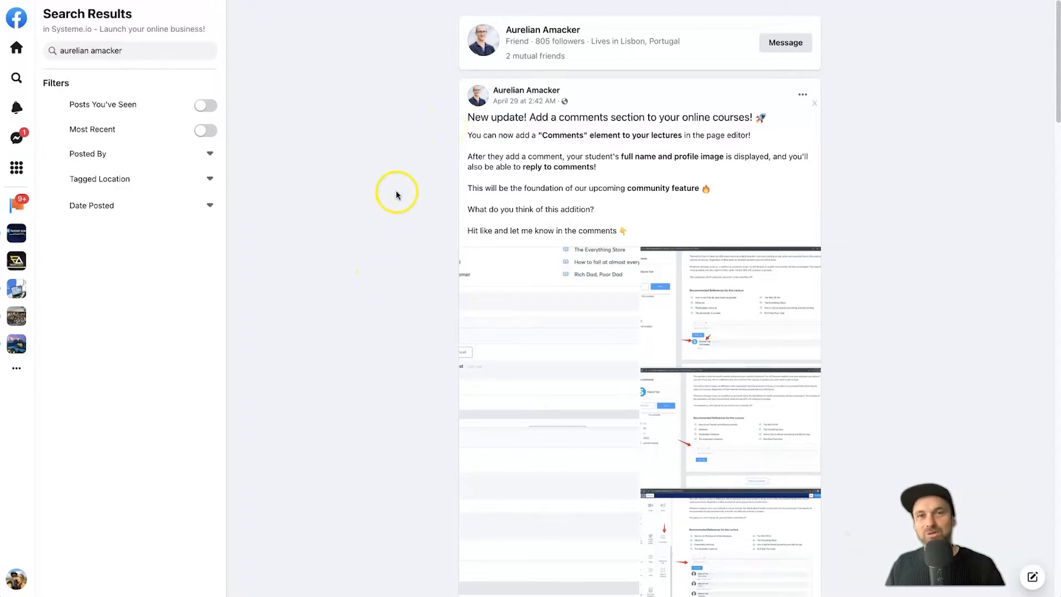
mouse_move(395, 194)
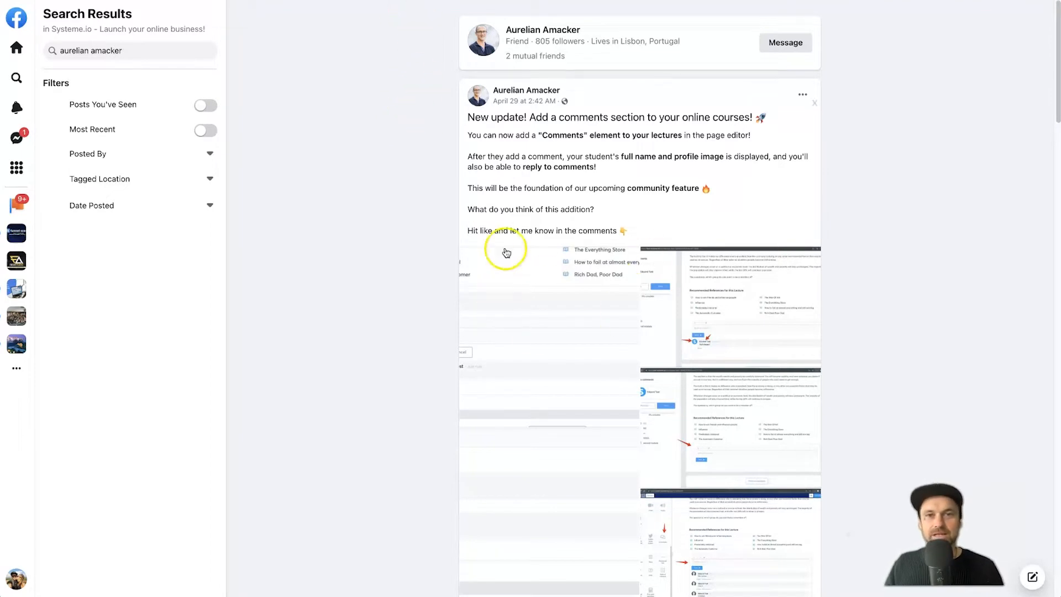
Step: Scroll the Elements panel down to the Social group where the Comments element lives
scroll(down, 3)
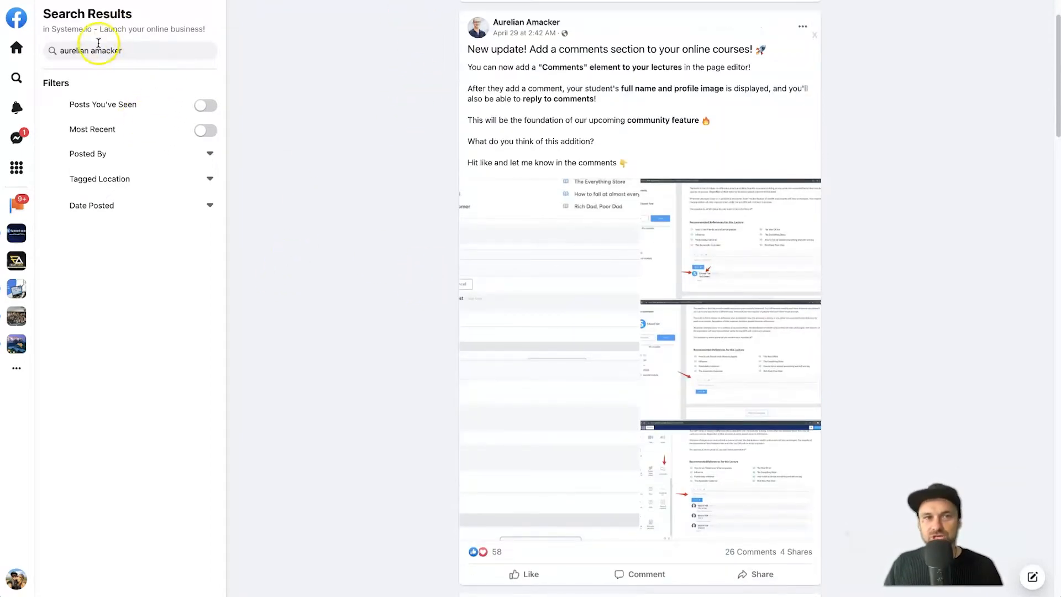
scroll(down, 3)
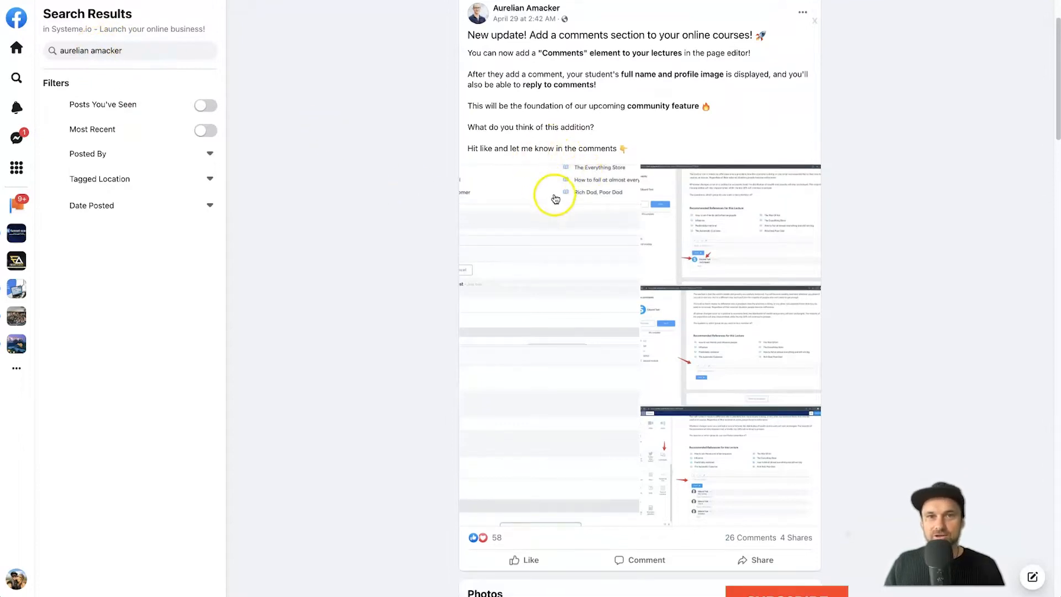
scroll(down, 3)
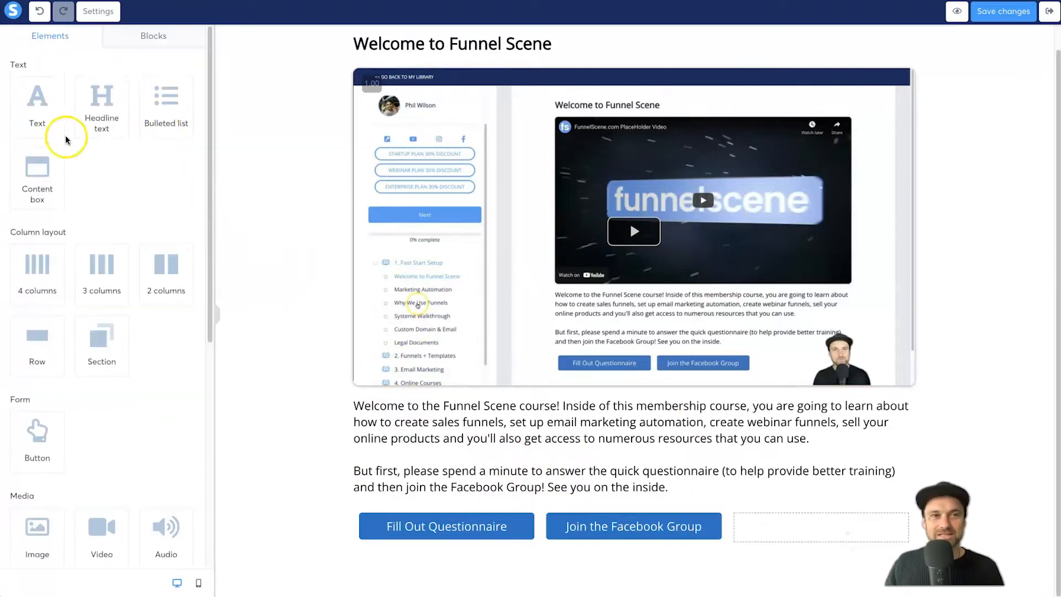
scroll(down, 3)
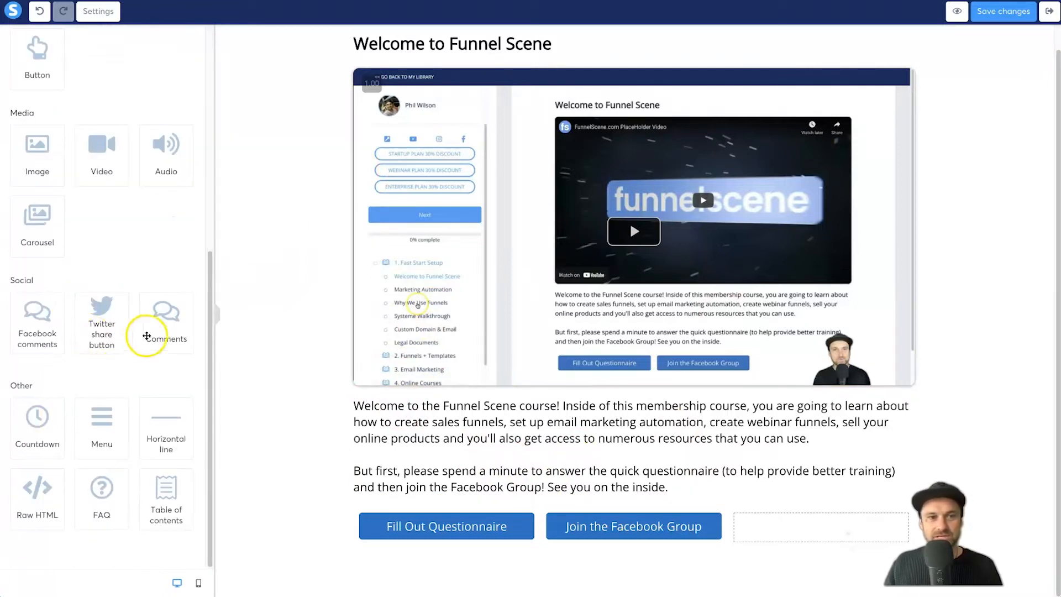
mouse_move(37, 322)
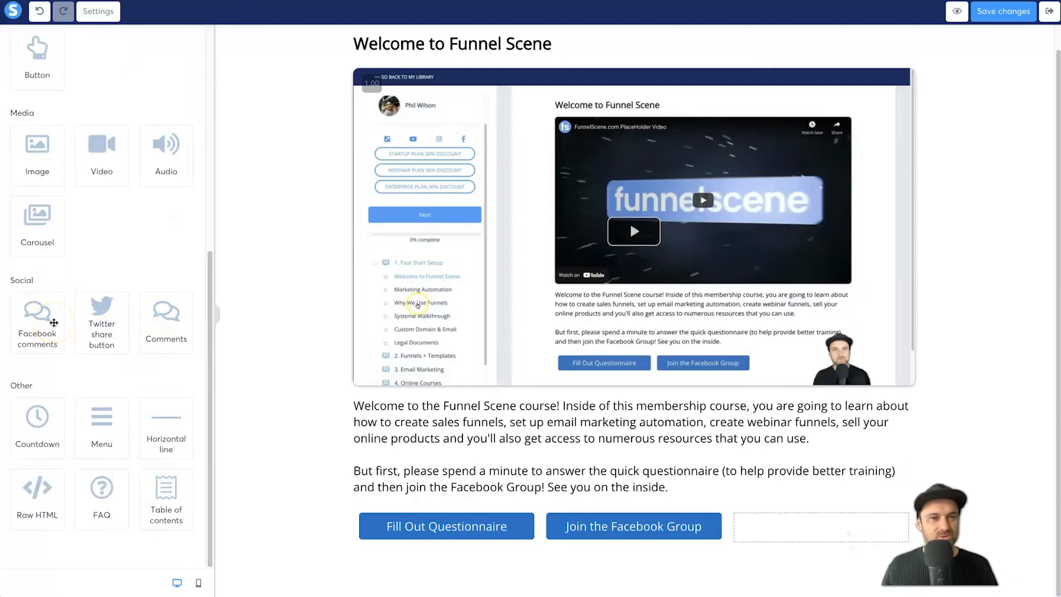
mouse_move(100, 318)
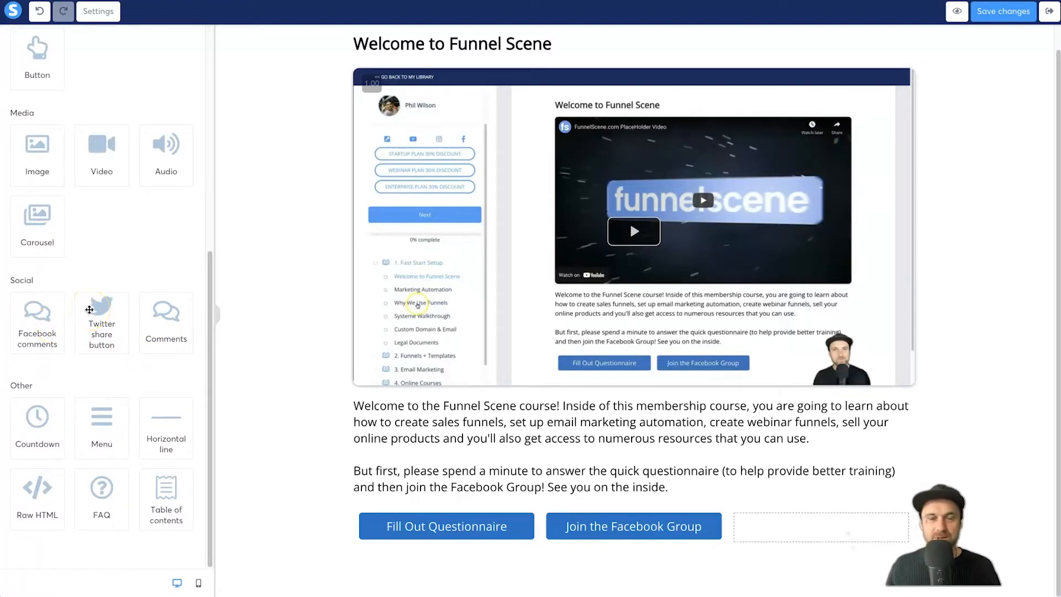
mouse_move(152, 329)
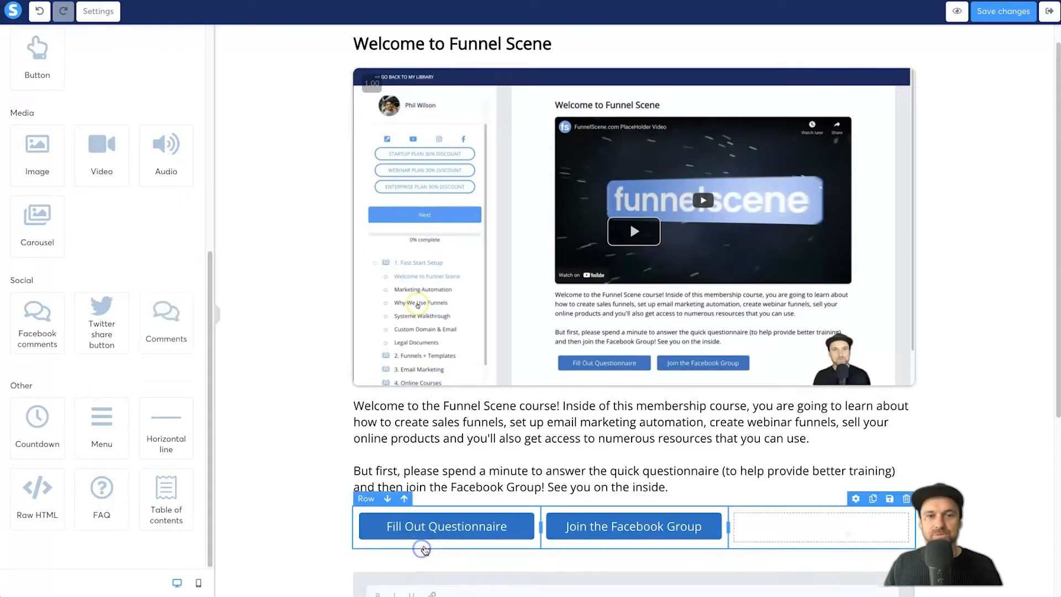
scroll(down, 3)
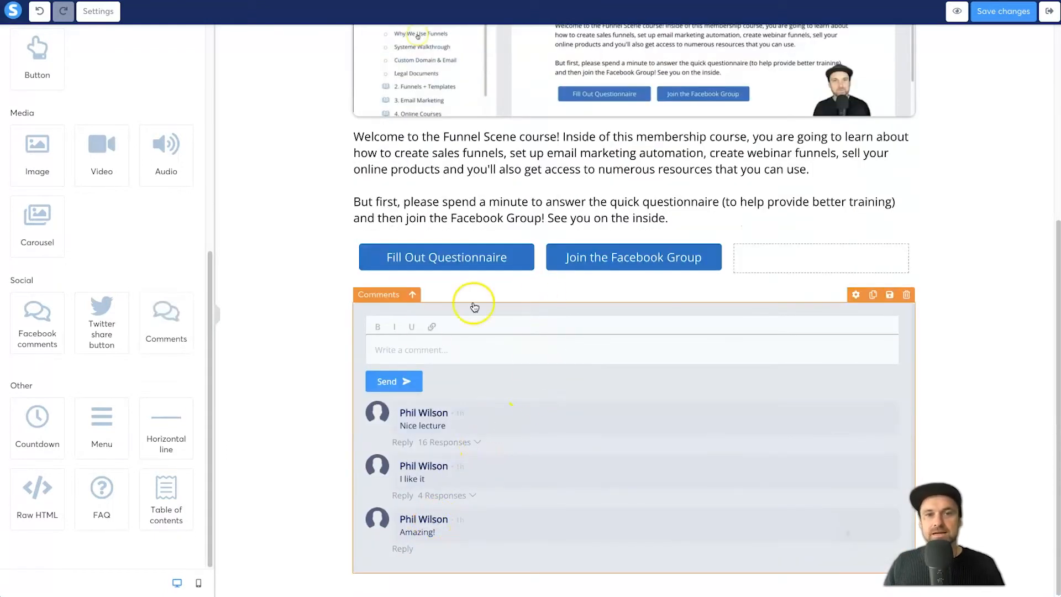
mouse_move(433, 405)
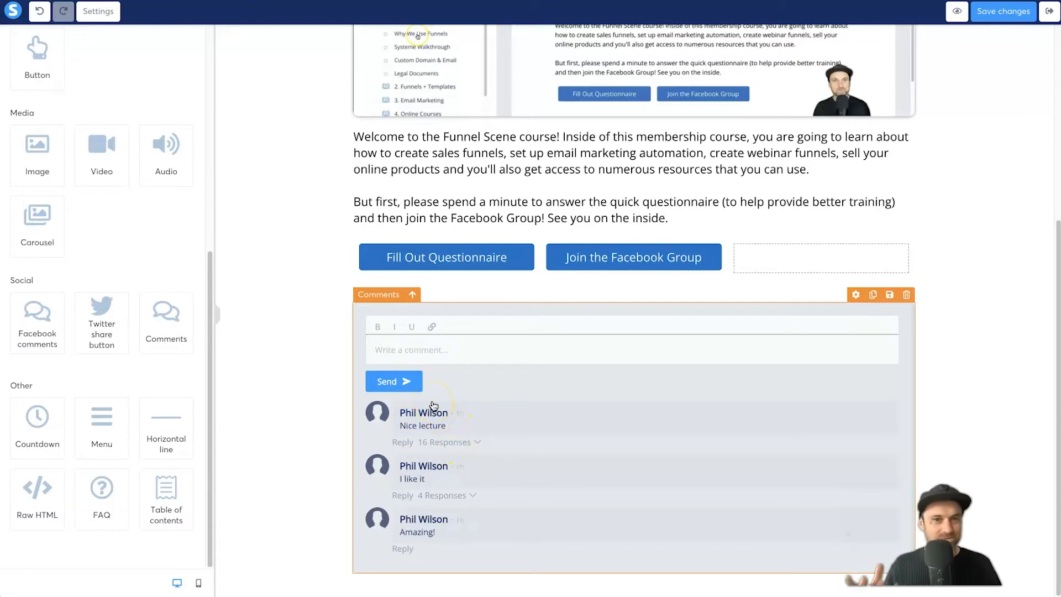
mouse_move(420, 424)
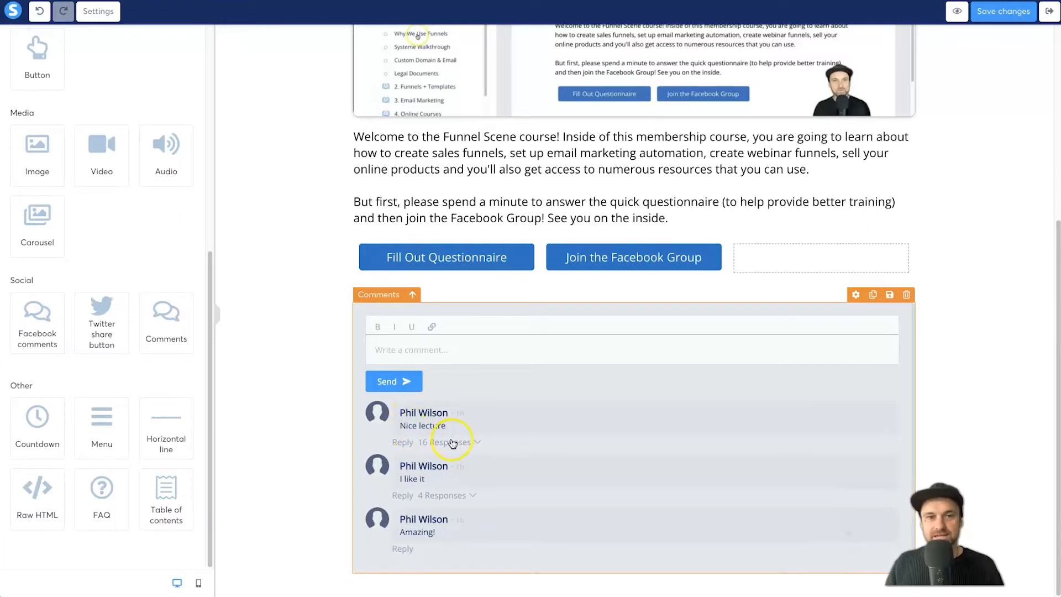
mouse_move(440, 486)
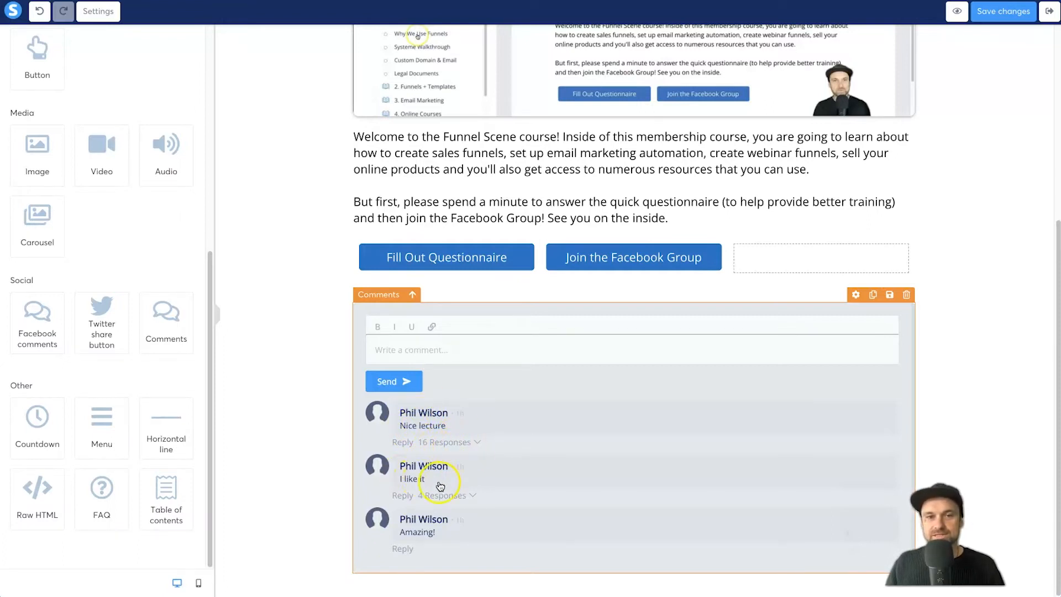
mouse_move(464, 499)
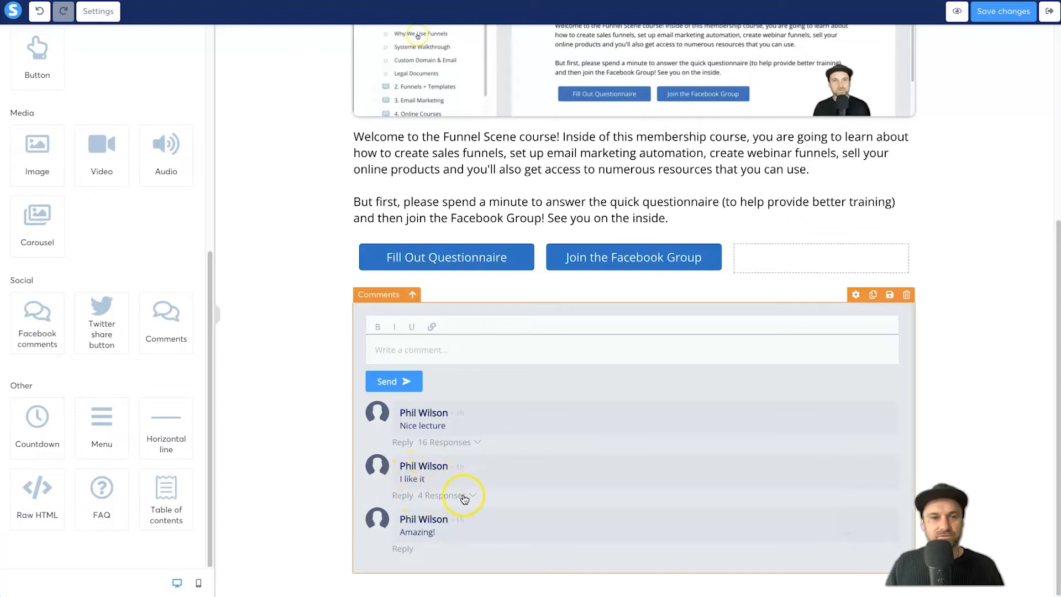
mouse_move(610, 405)
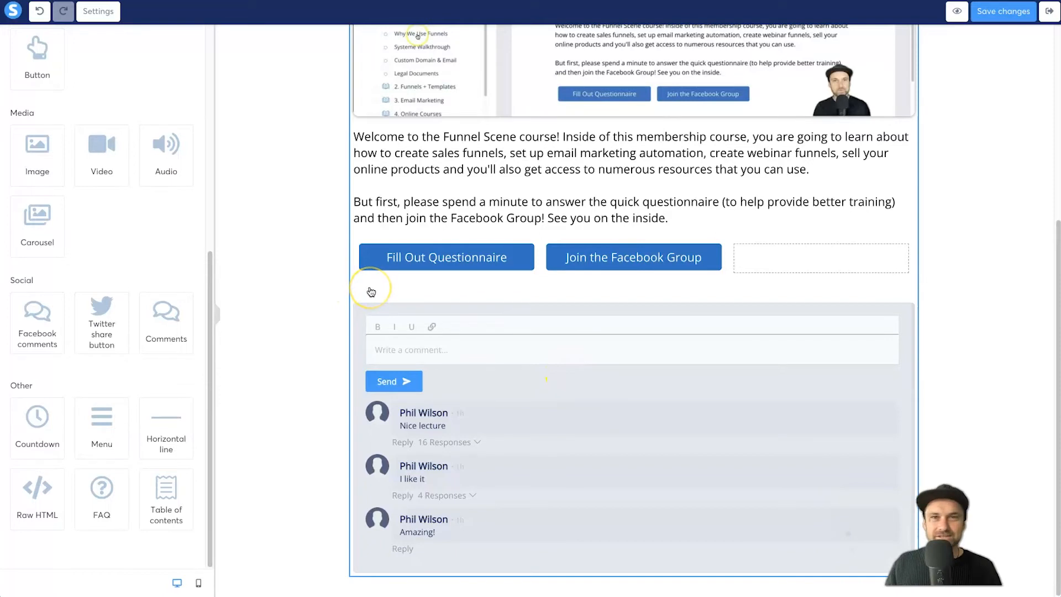
click(445, 257)
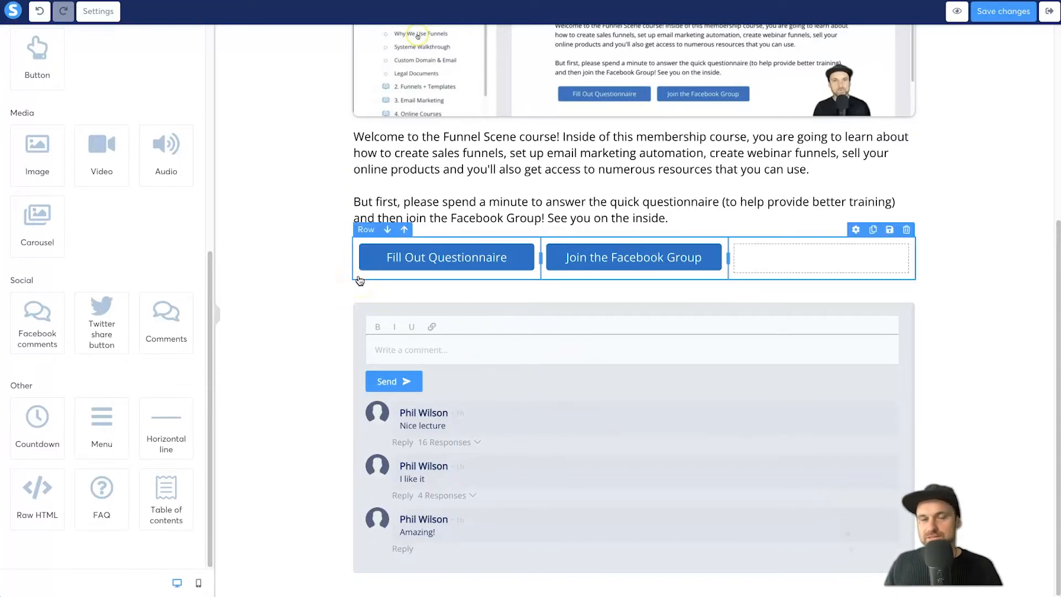
Step: Give the buttons row a desktop bottom margin of 40 to separate it from the comments
click(366, 230)
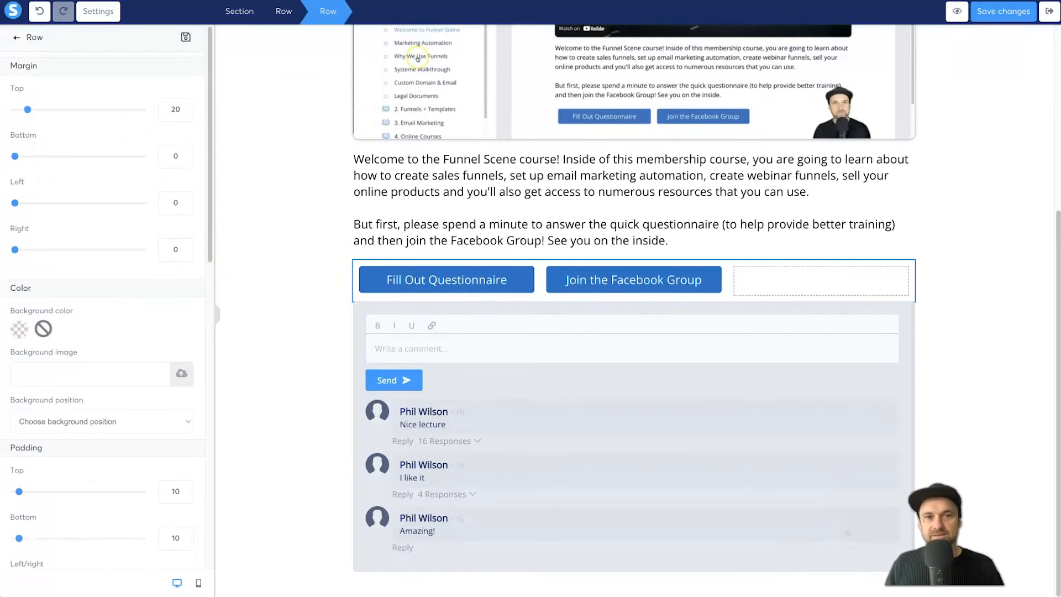
drag(29, 156, 20, 156)
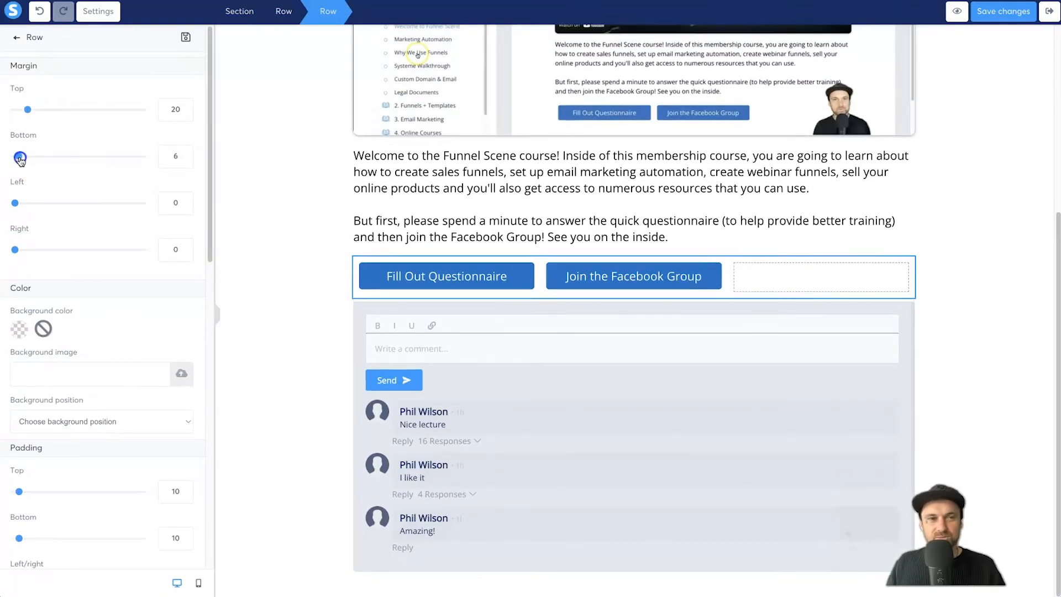
drag(20, 156, 42, 156)
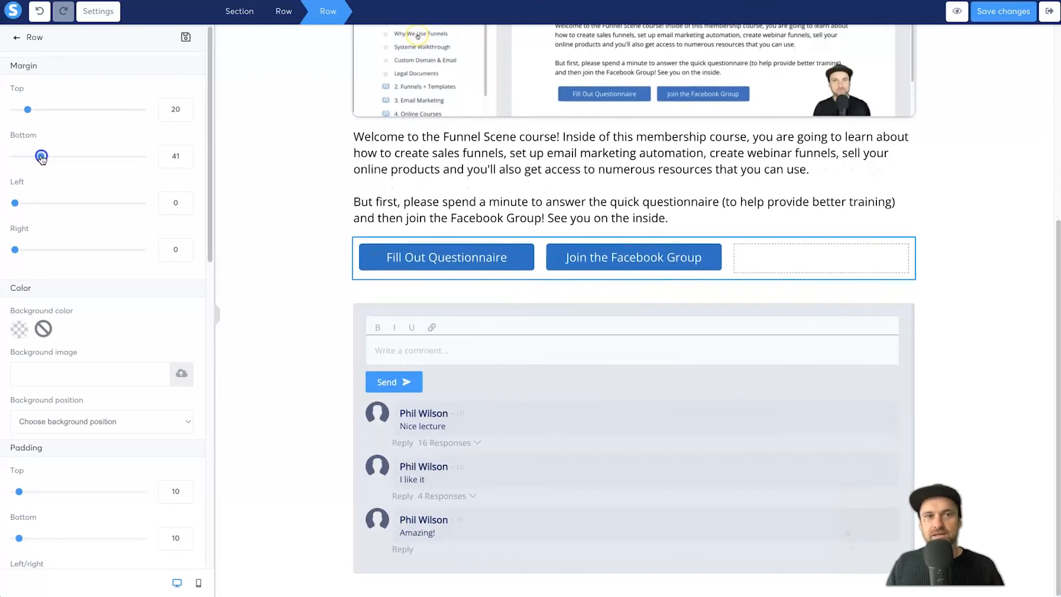
drag(42, 156, 40, 156)
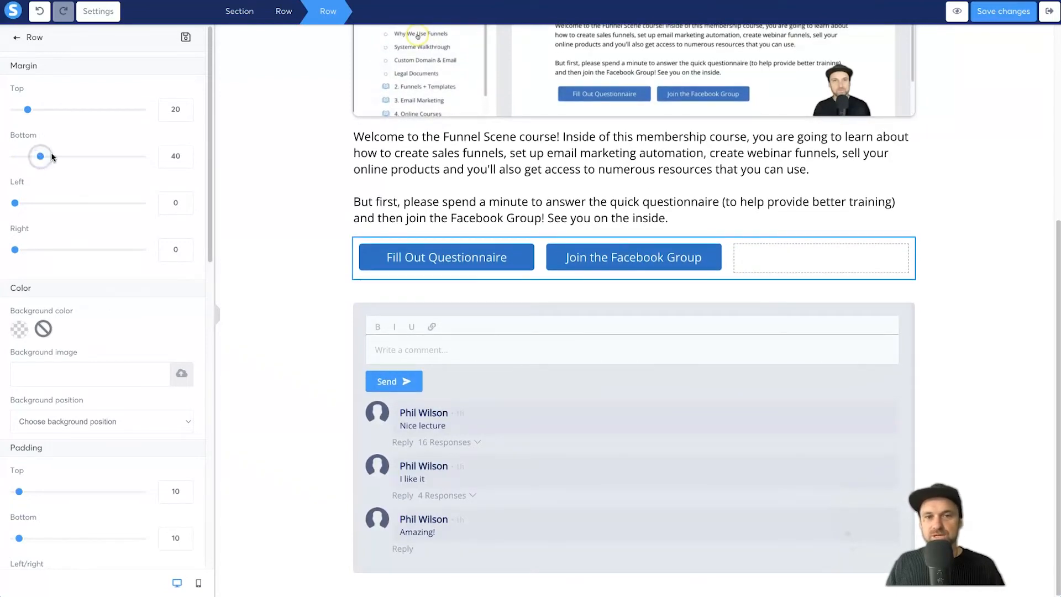
Step: Set the buttons row's mobile bottom margin to about 22
click(197, 583)
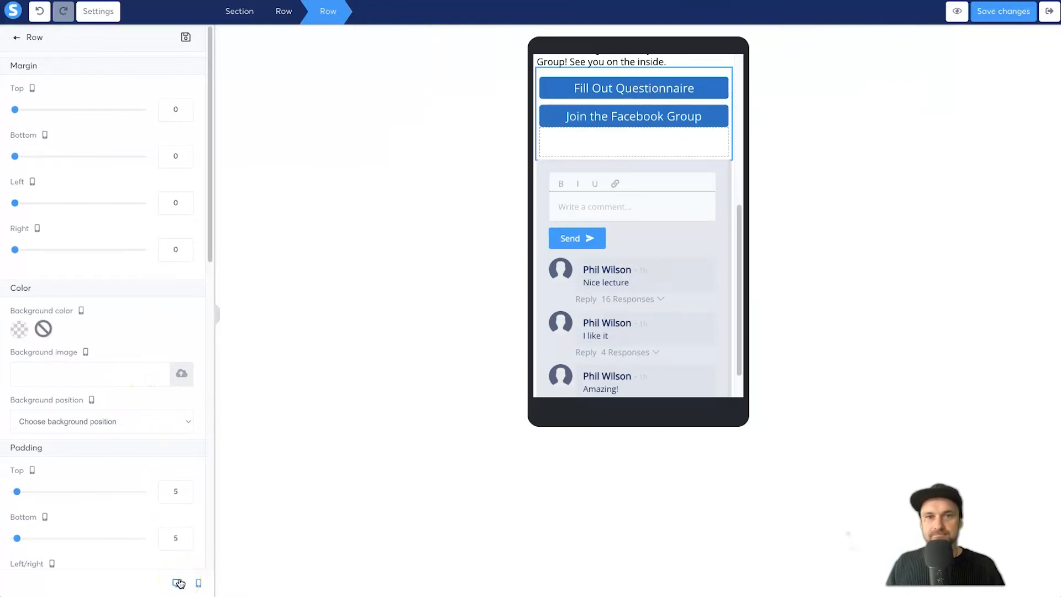
drag(13, 156, 19, 156)
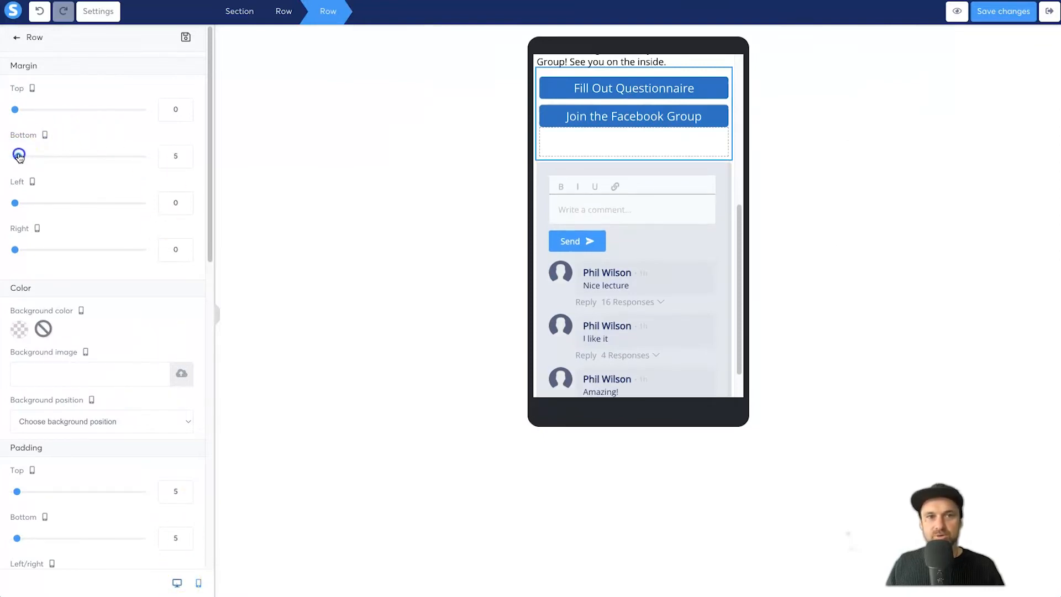
drag(18, 156, 29, 155)
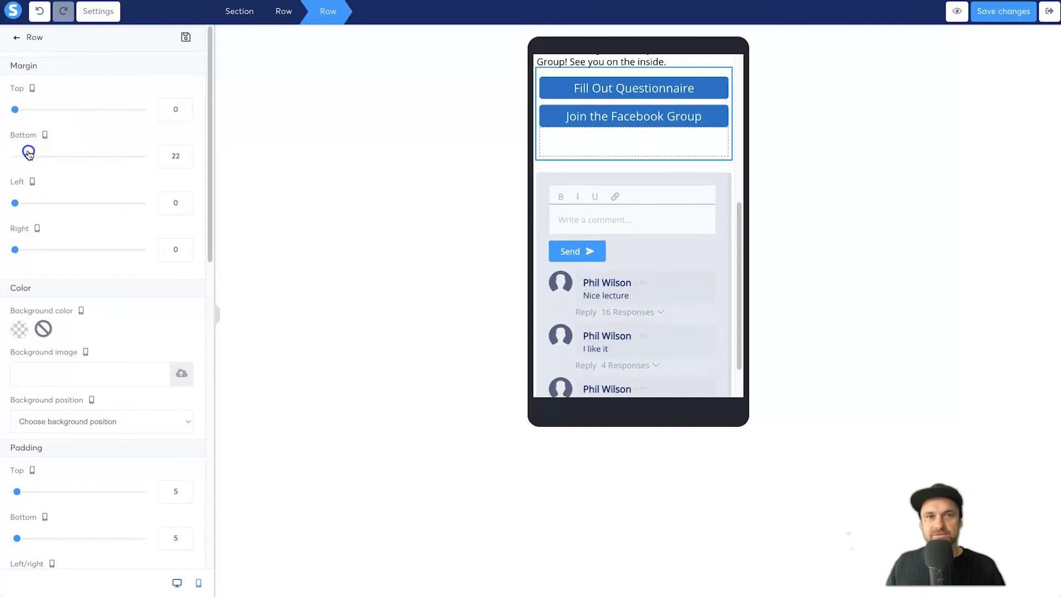
drag(29, 155, 28, 156)
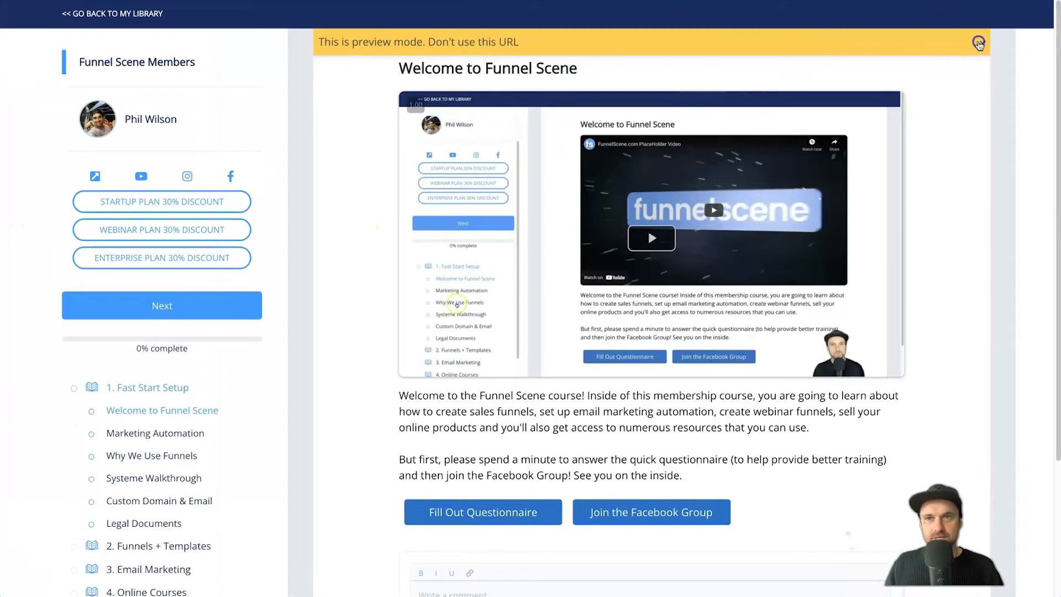
Step: Scroll the preview down to the empty comment box below the buttons
scroll(down, 3)
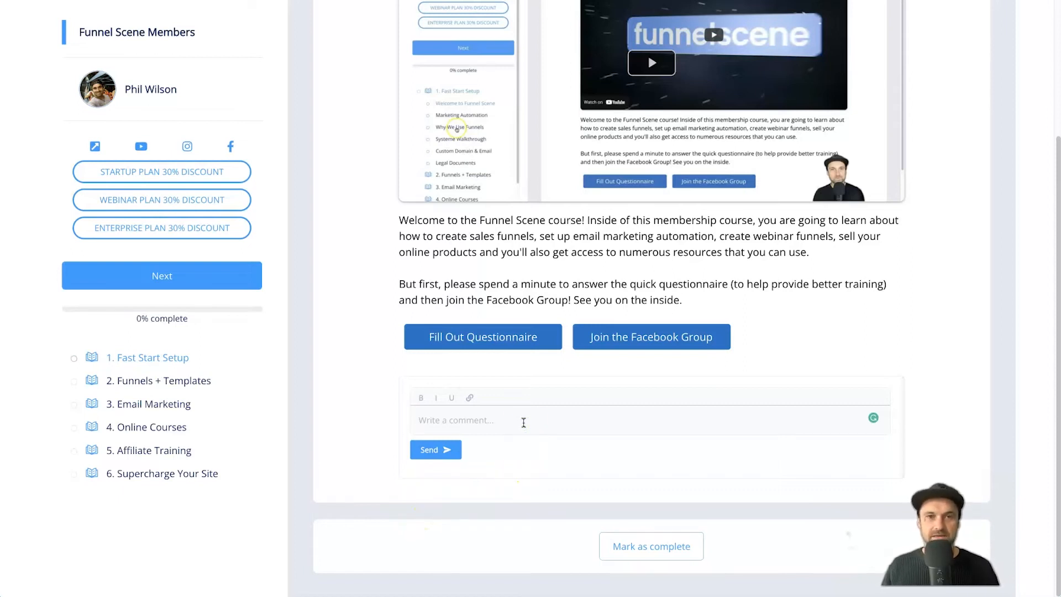
Step: Post the comment "Hey it's great to be here." and start a reply beneath it
text(Heyu)
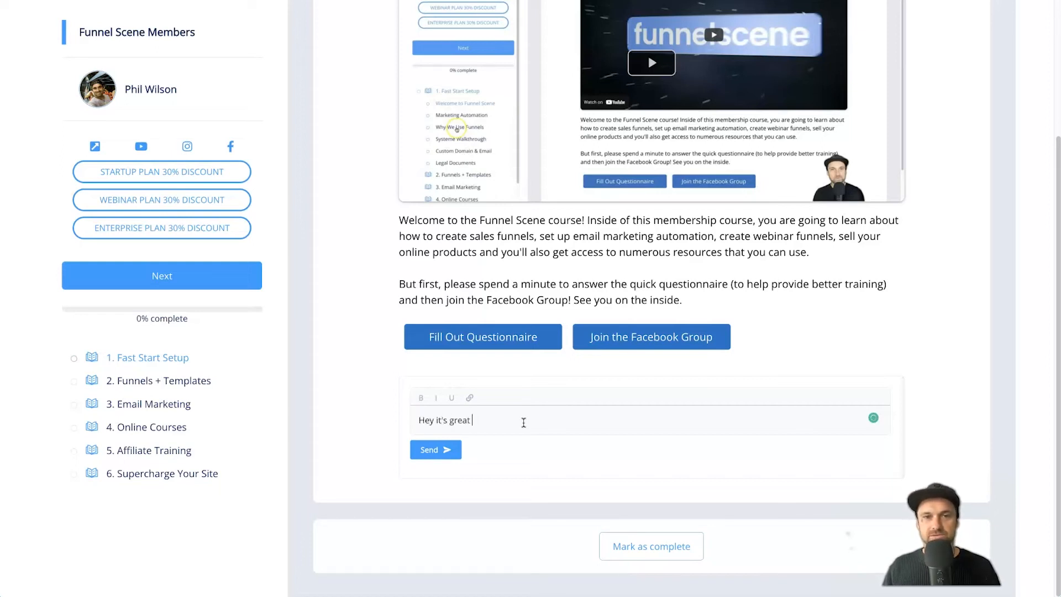
text(to be here.)
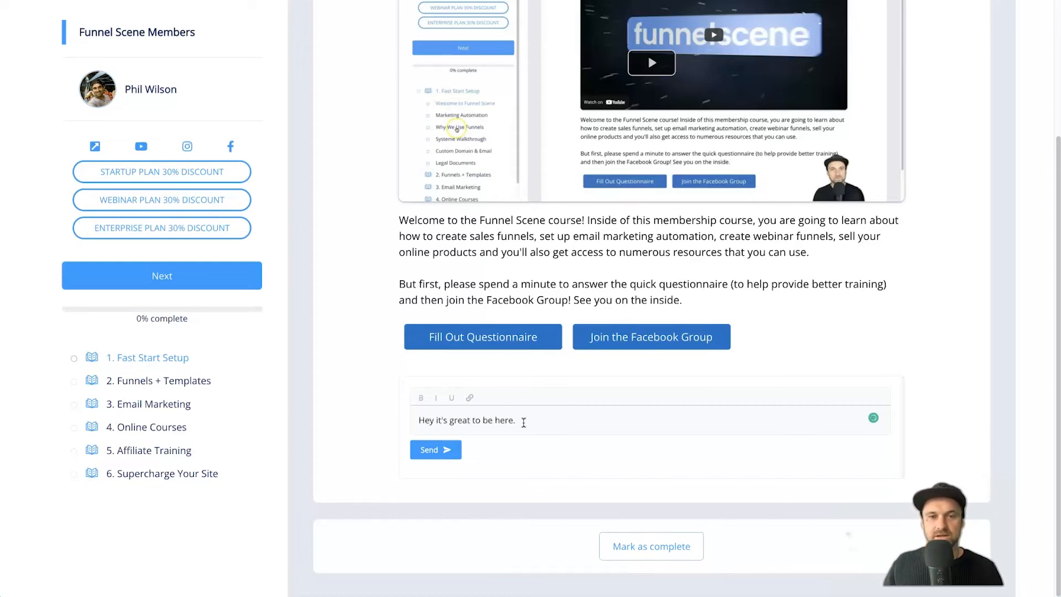
click(435, 449)
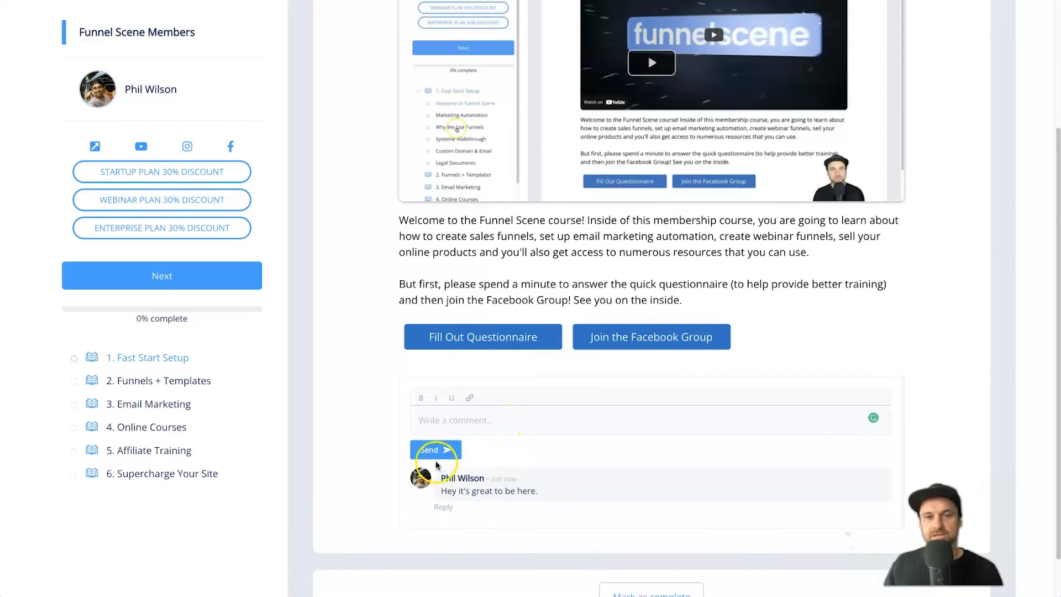
scroll(down, 3)
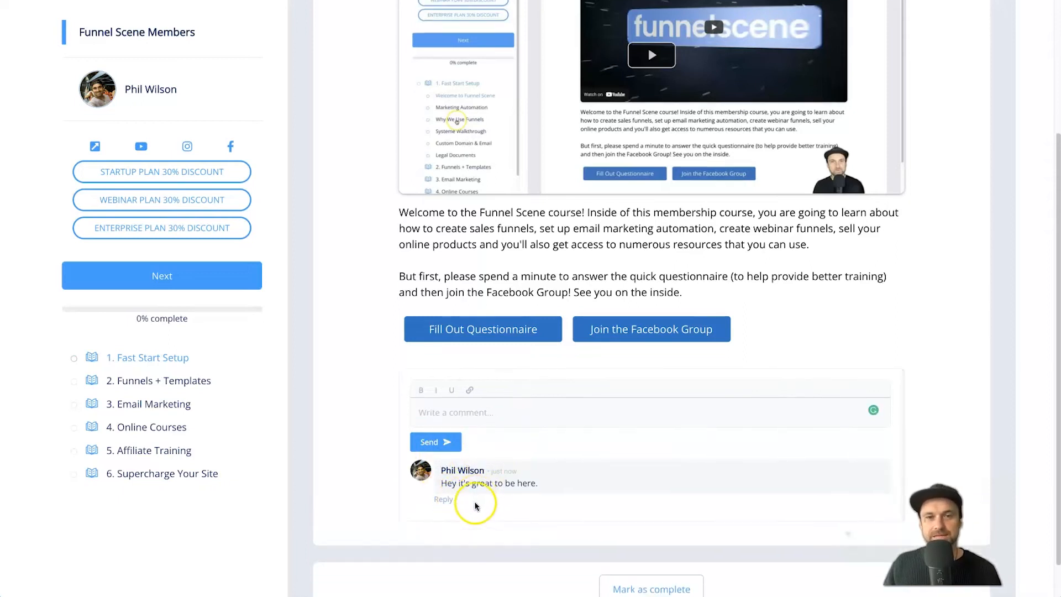
scroll(down, 3)
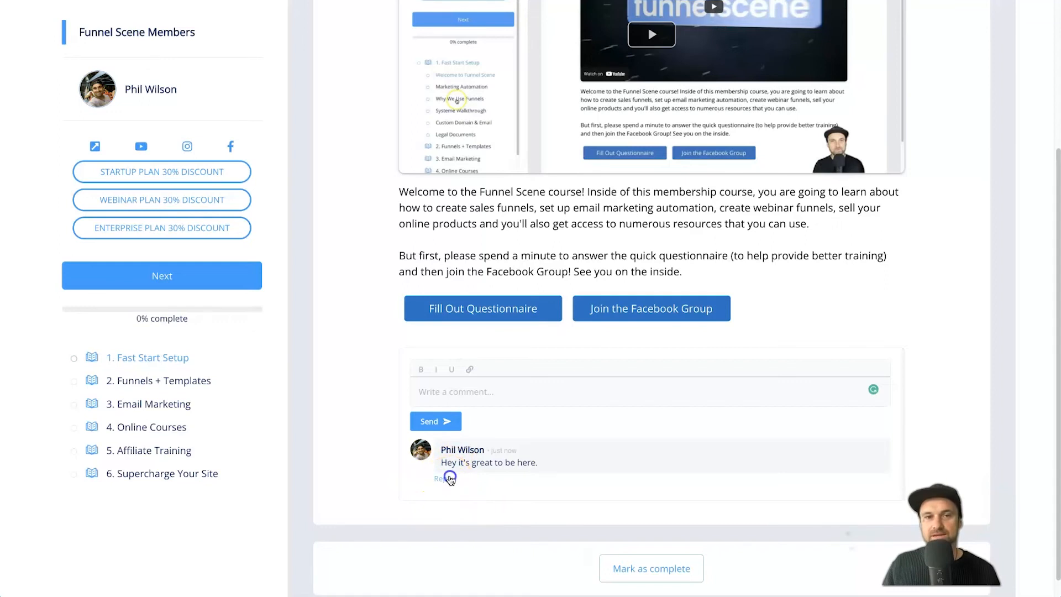
click(442, 478)
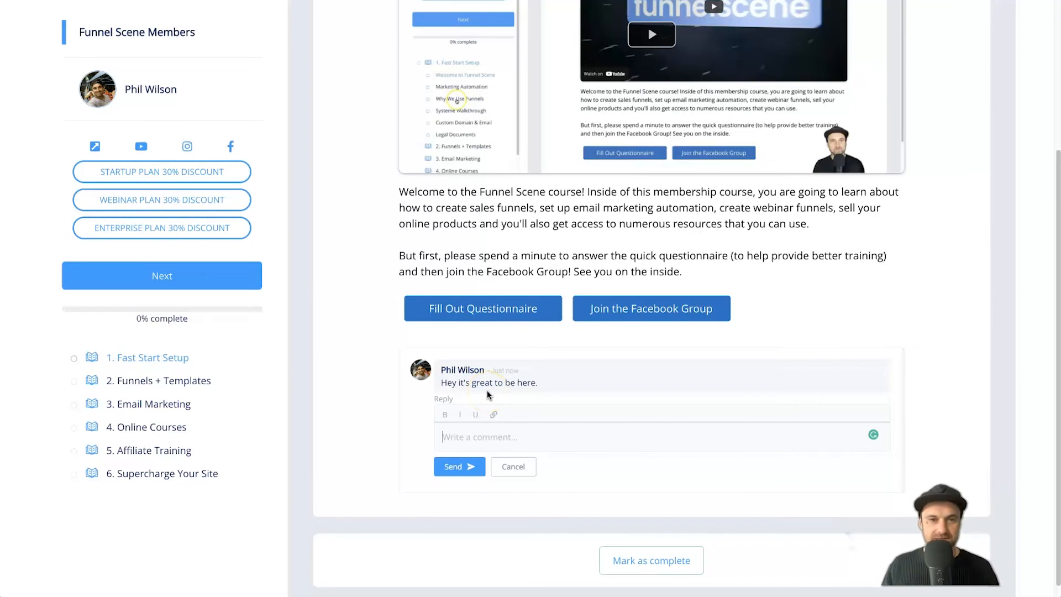
Step: Post the reply "Awesome to have you here" and expand the 1 Response under the comment
text(Awesome to have you her)
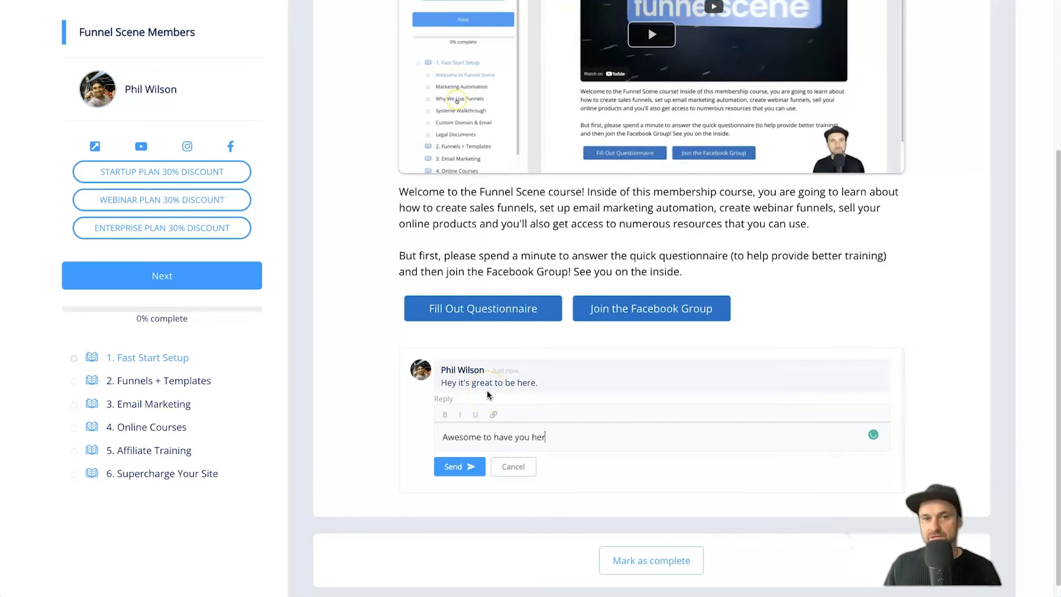
click(453, 467)
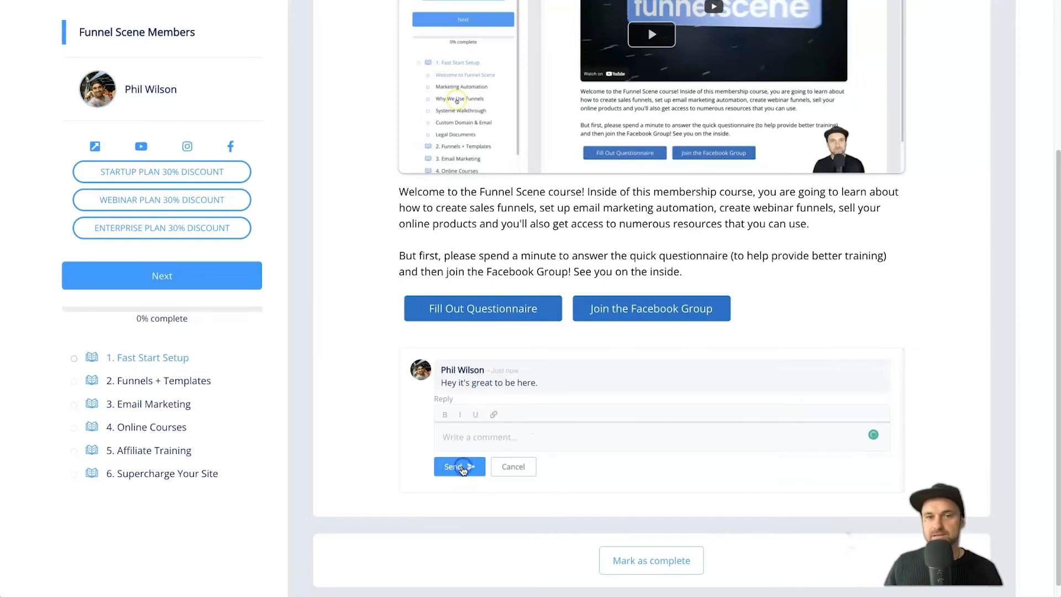
click(459, 466)
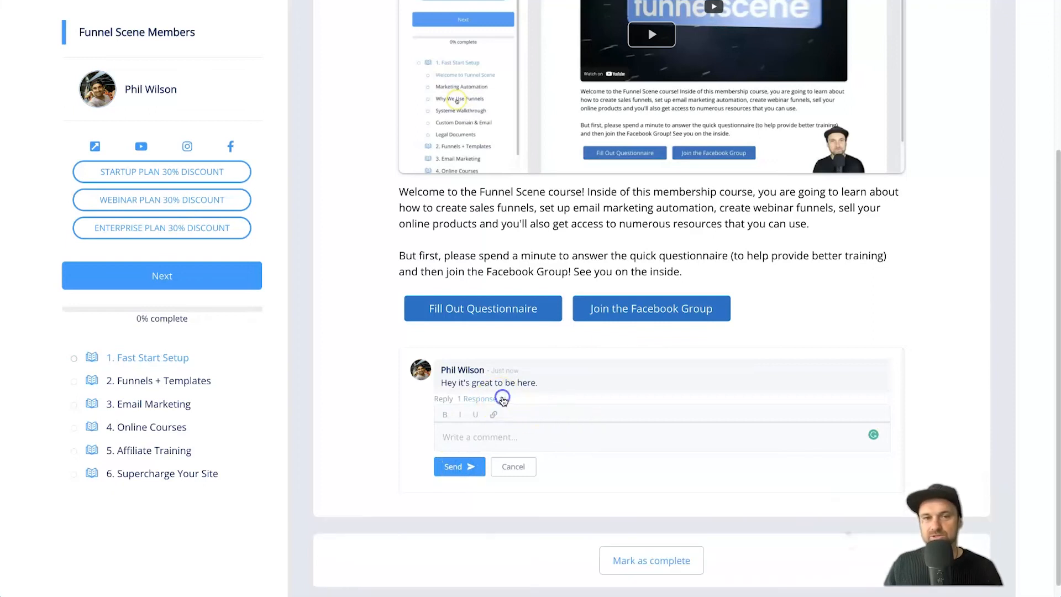
click(477, 398)
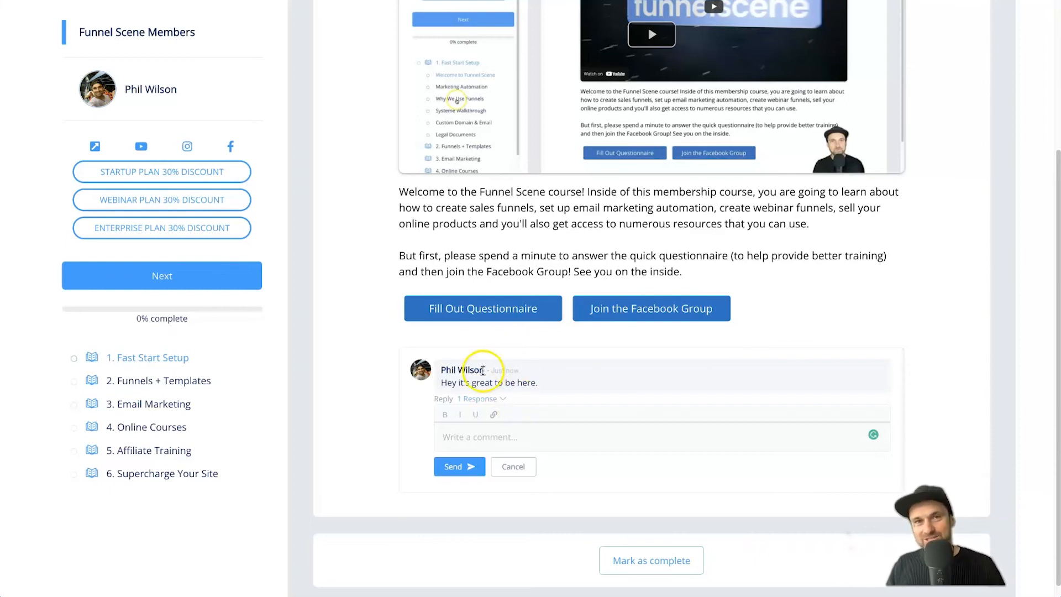
scroll(down, 3)
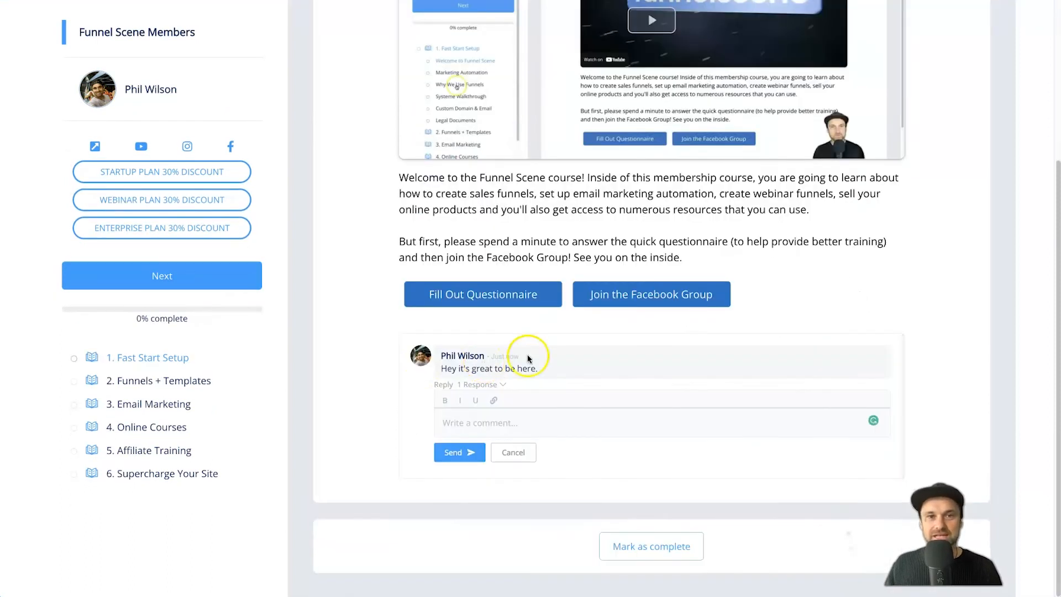
mouse_move(494, 364)
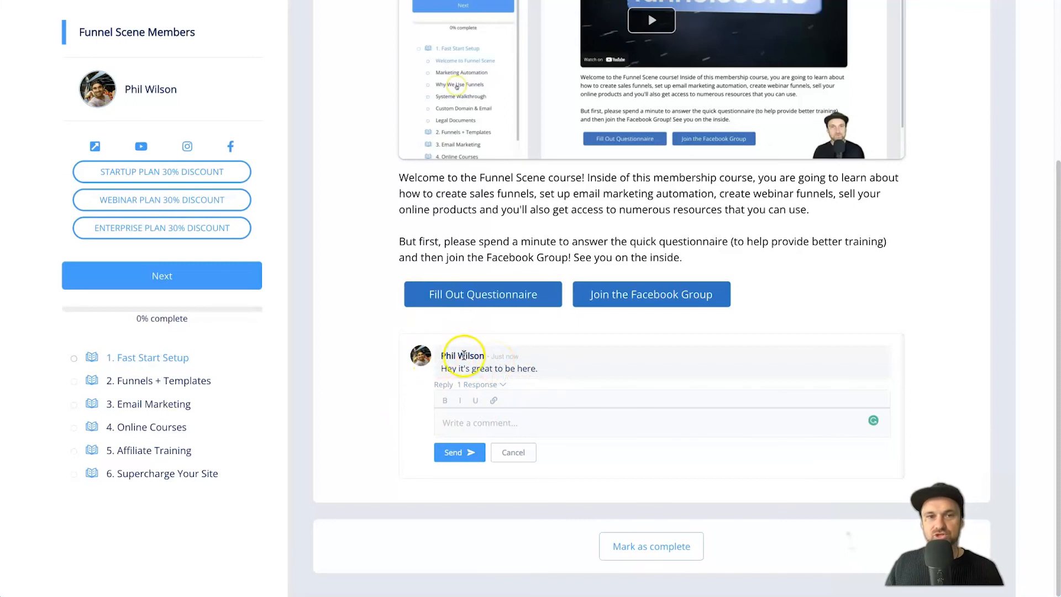
mouse_move(439, 344)
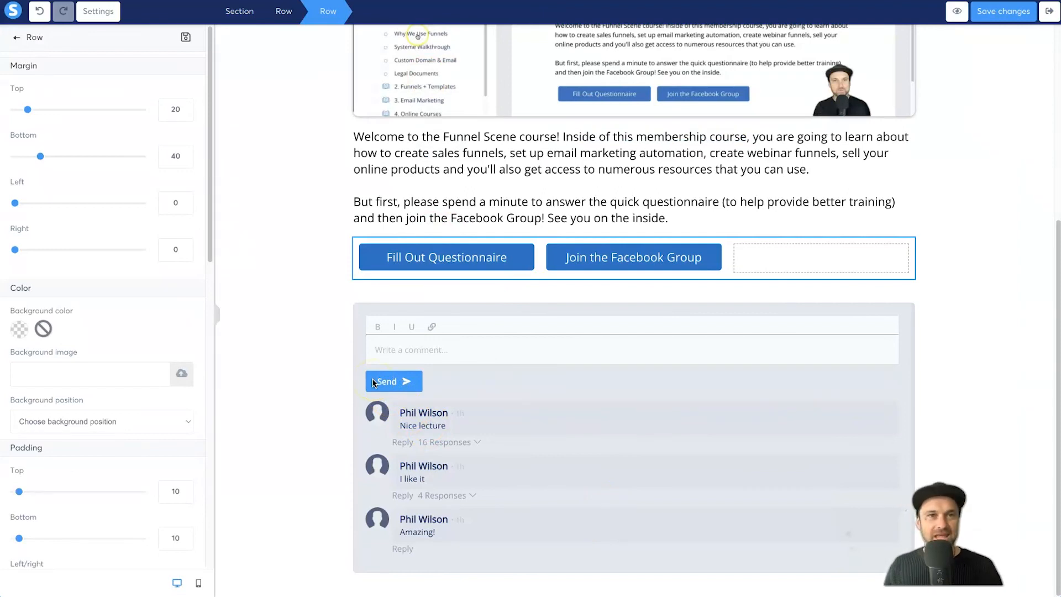
mouse_move(463, 325)
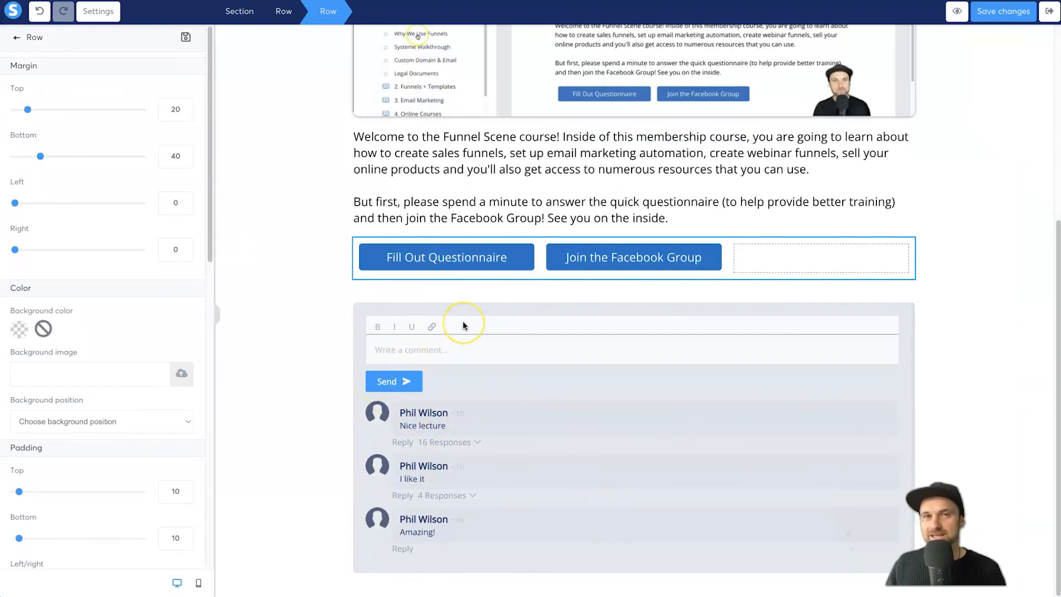